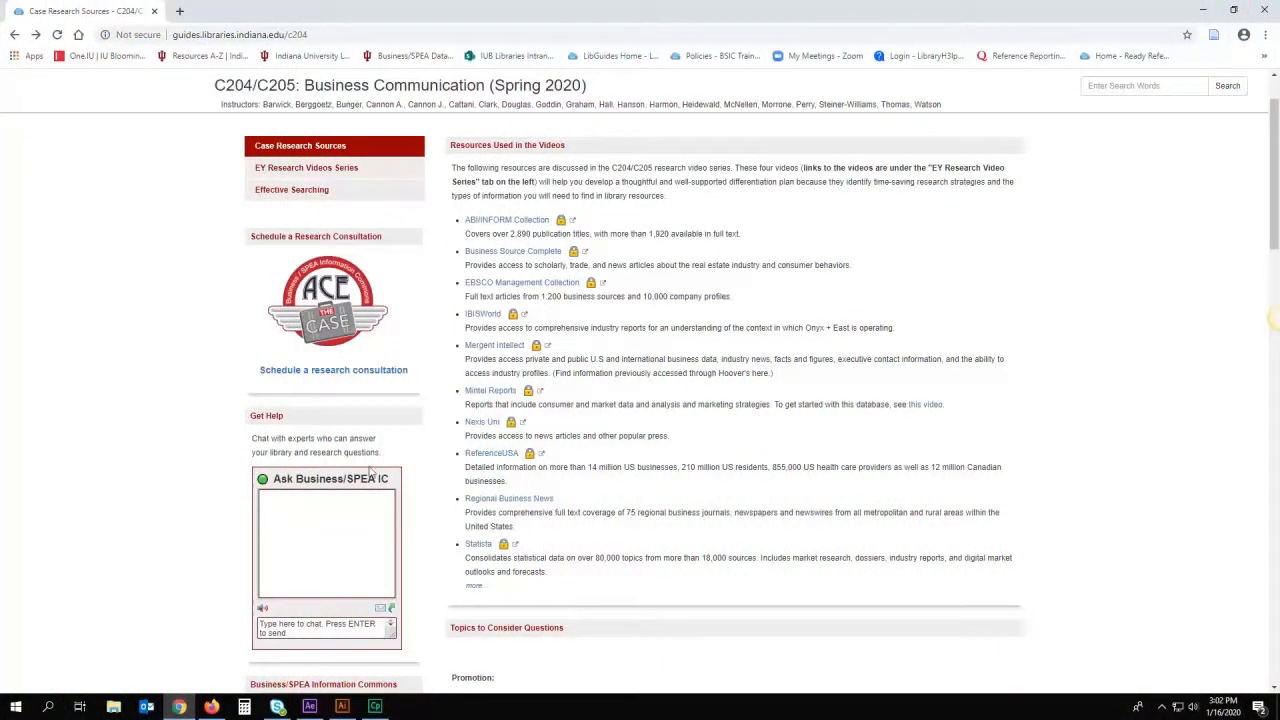
# Open IBISWorld from the C204/C205 guide's Resources Used in the Videos list.
pyautogui.click(483, 313)
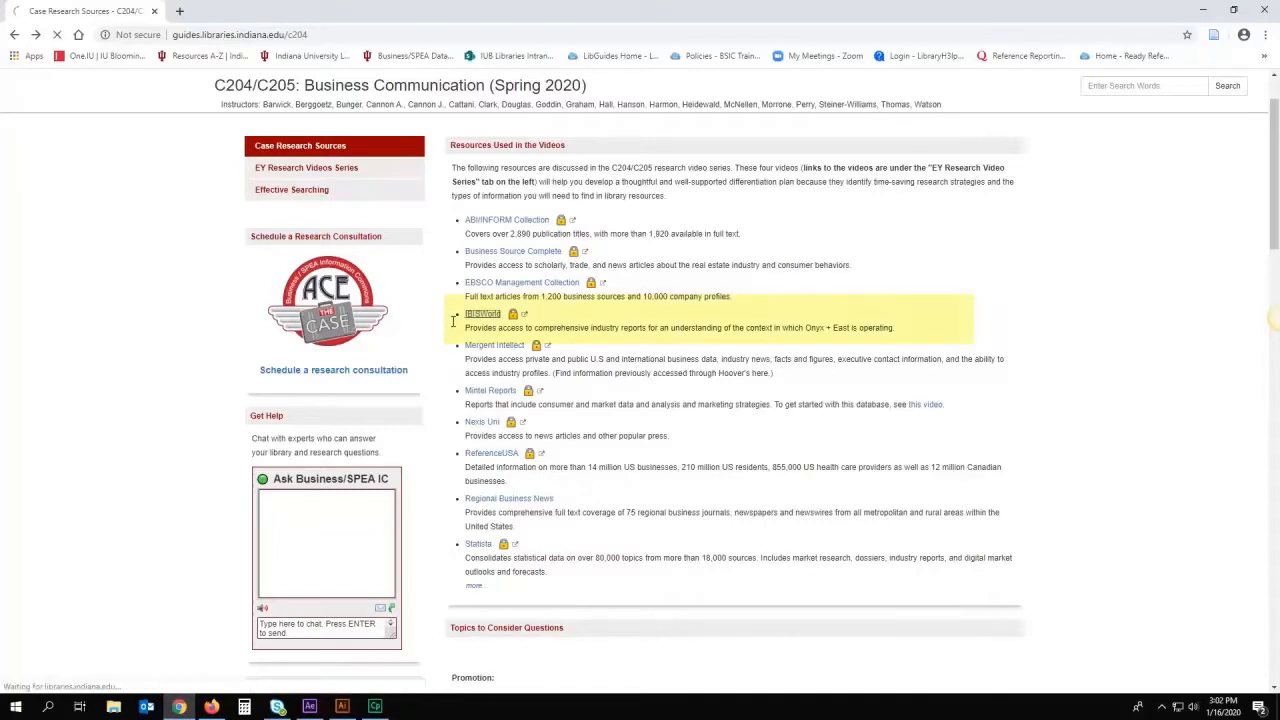
pyautogui.click(483, 313)
pyautogui.write('Daily')
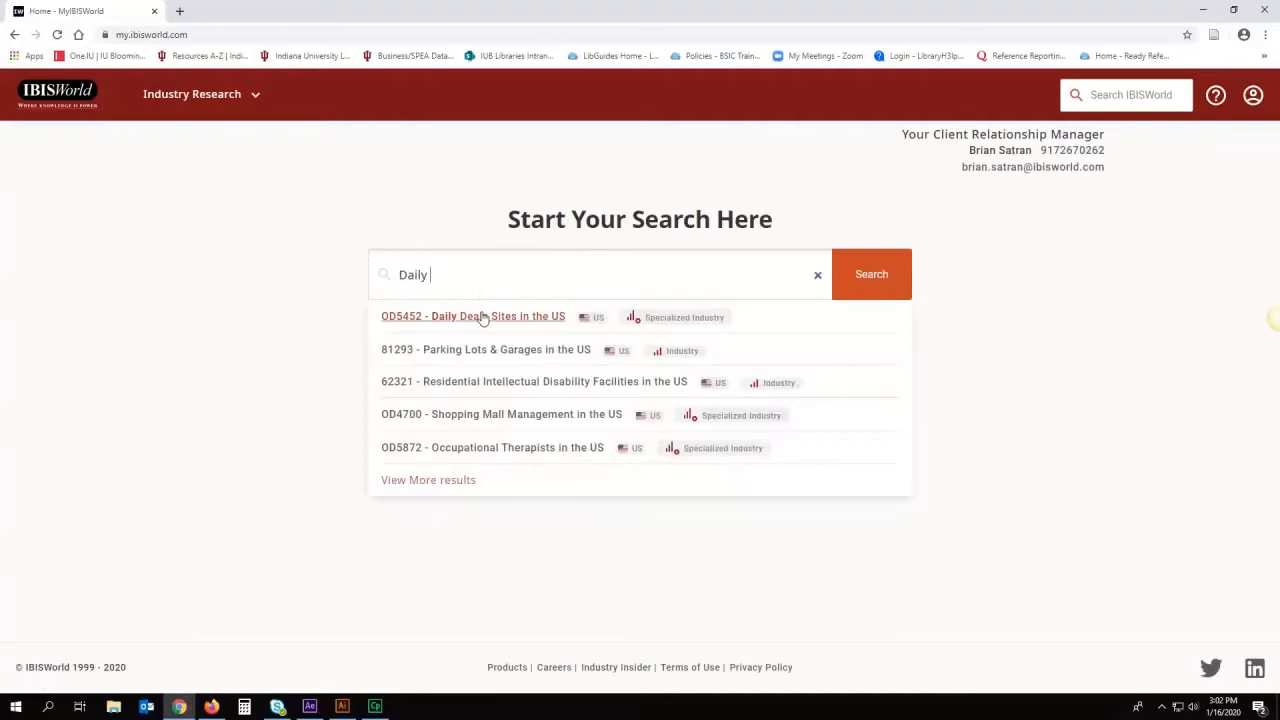
# Open the OD5452 Daily Deals Sites in the US report and scroll its About section.
pyautogui.click(473, 316)
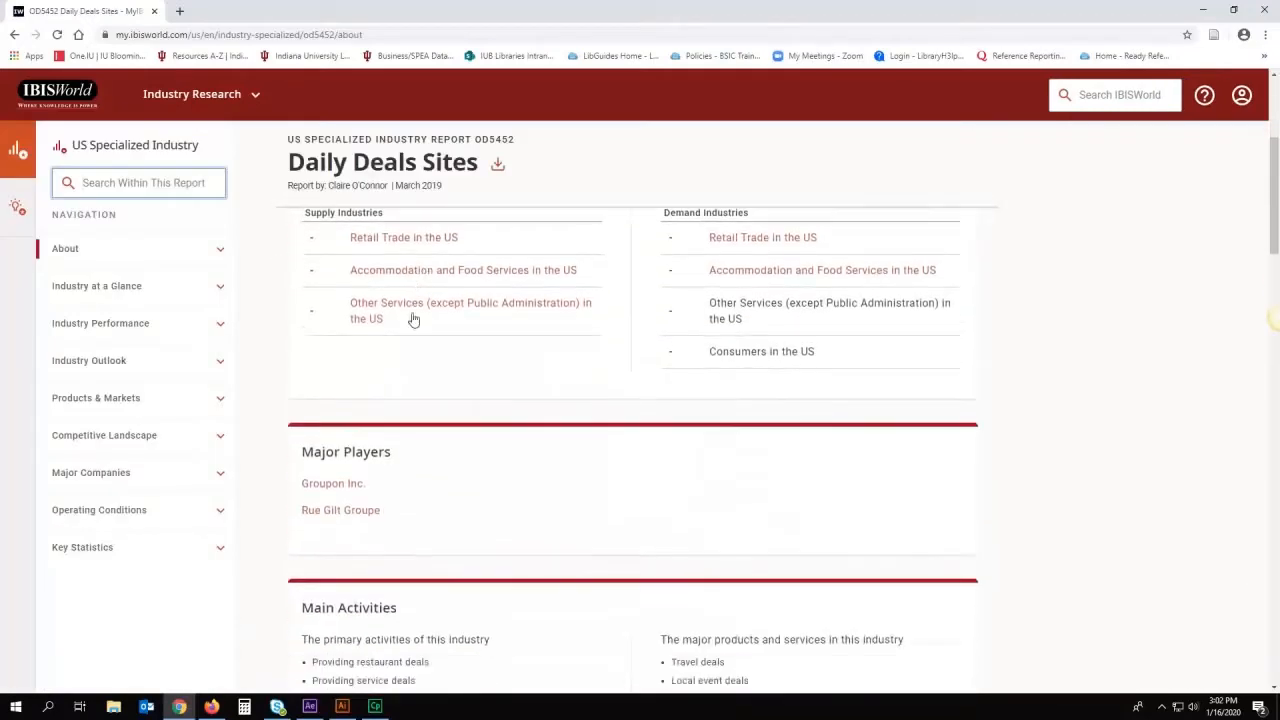
pyautogui.scroll(-3)
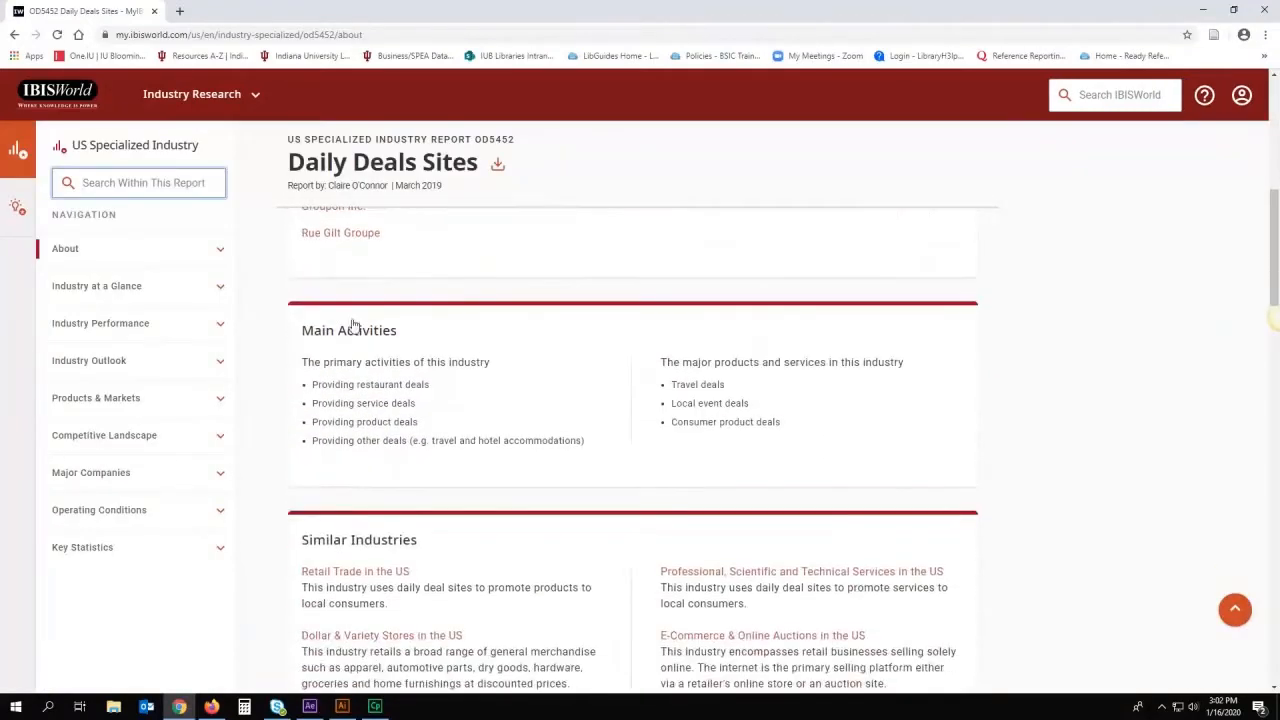
pyautogui.scroll(-3)
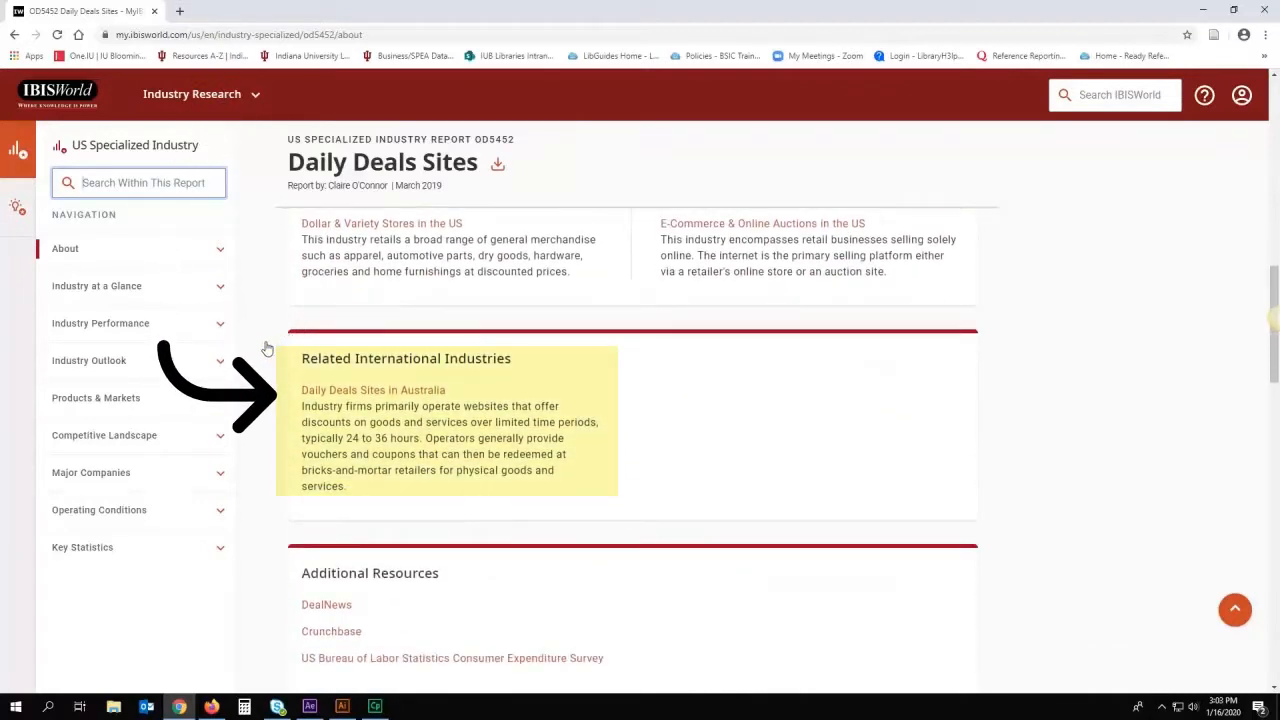
pyautogui.scroll(-3)
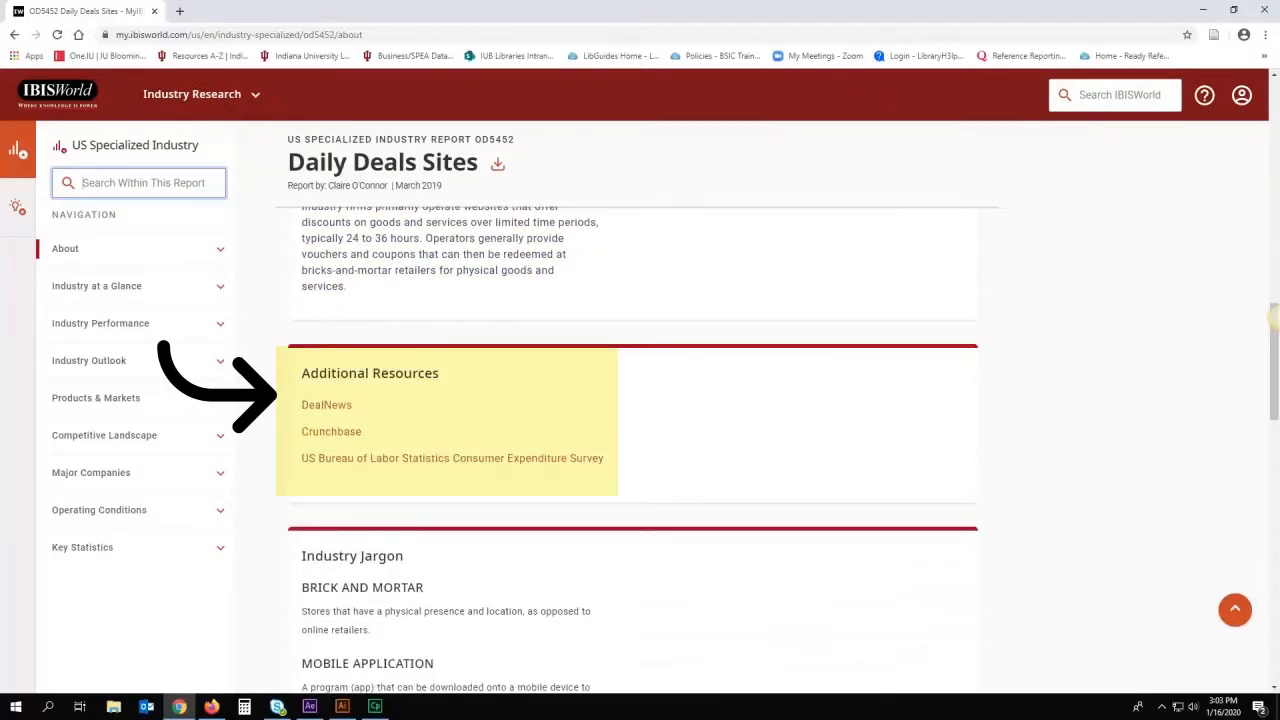
pyautogui.moveTo(225, 384)
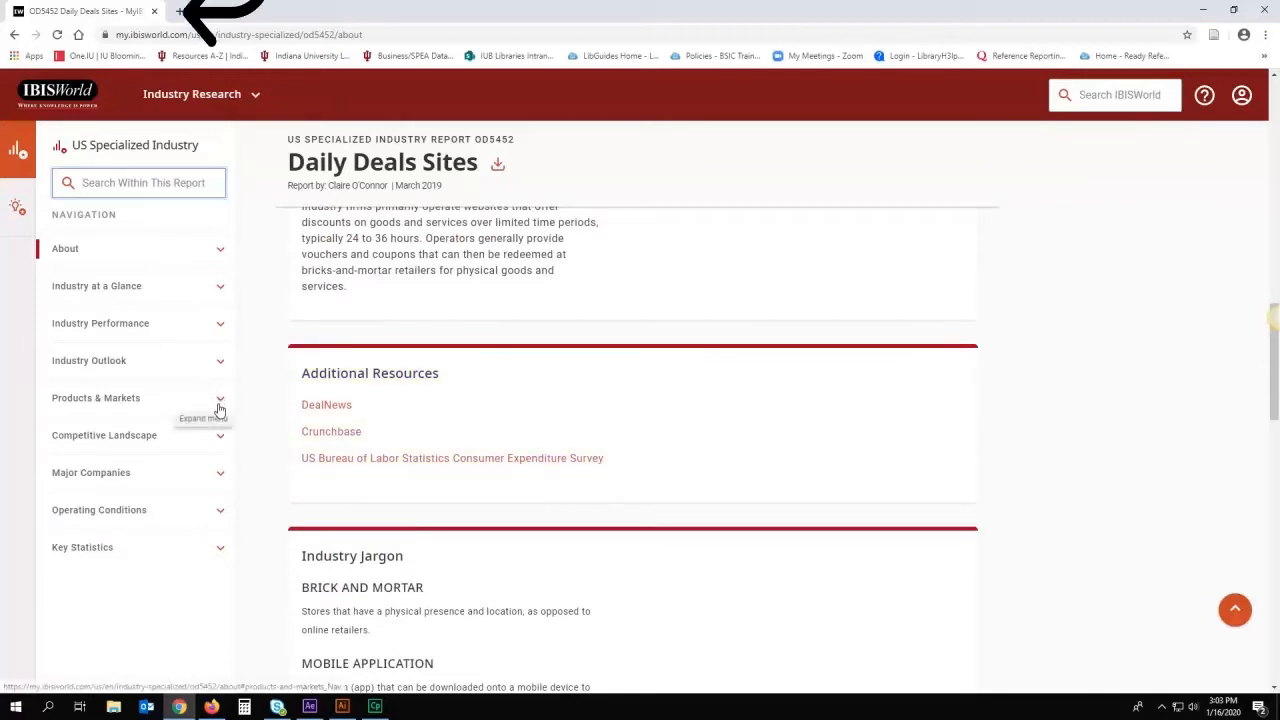
# View the report's Major Players market-share chart, then its Key Statistics data table.
pyautogui.click(95, 397)
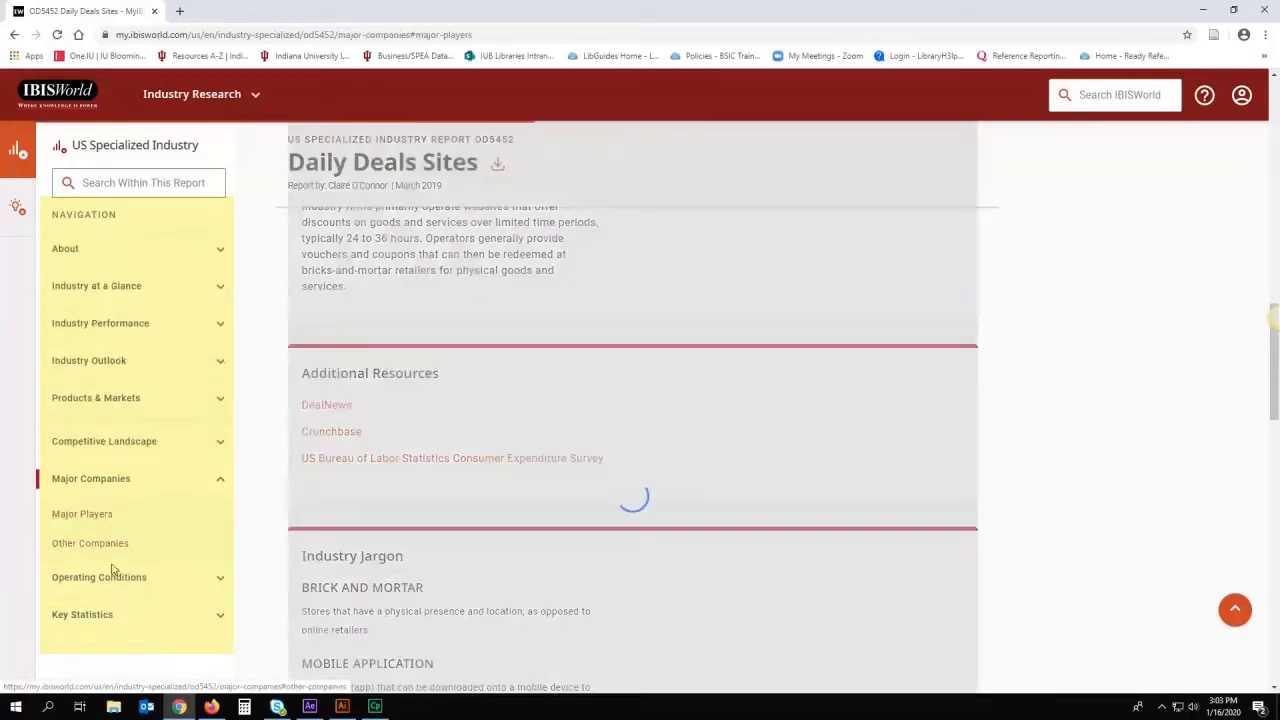
pyautogui.click(82, 513)
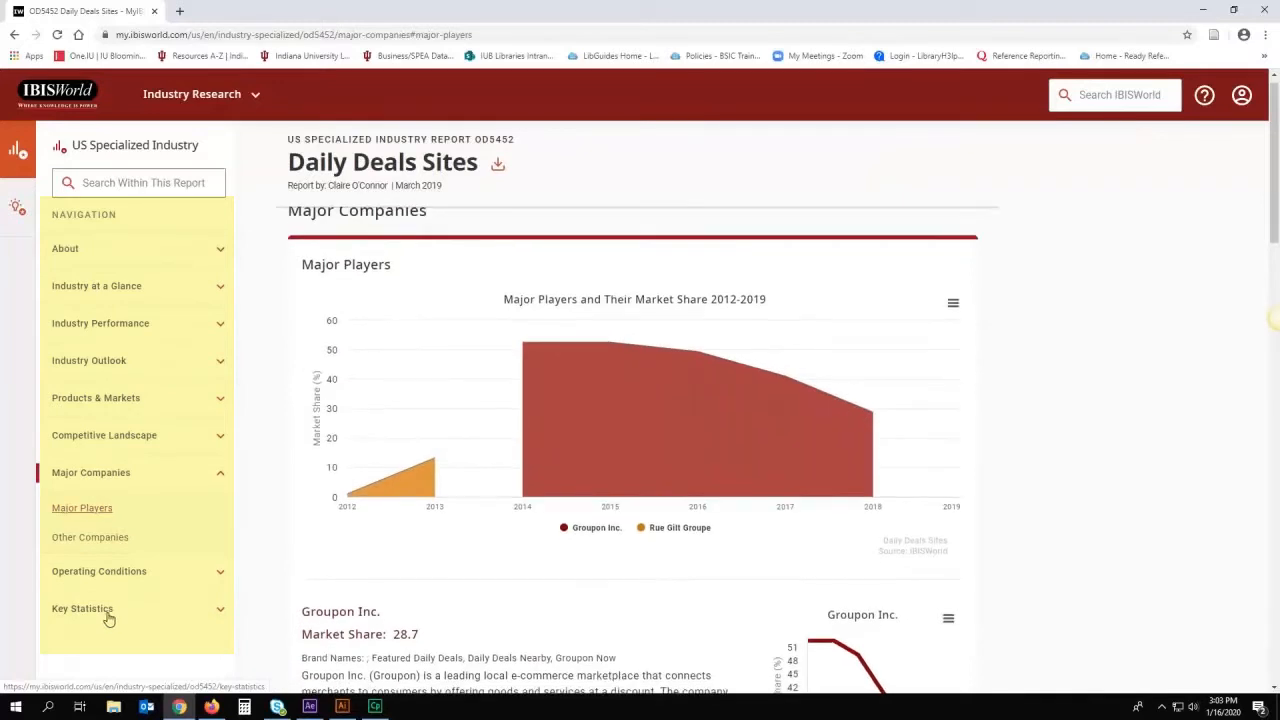
pyautogui.click(82, 608)
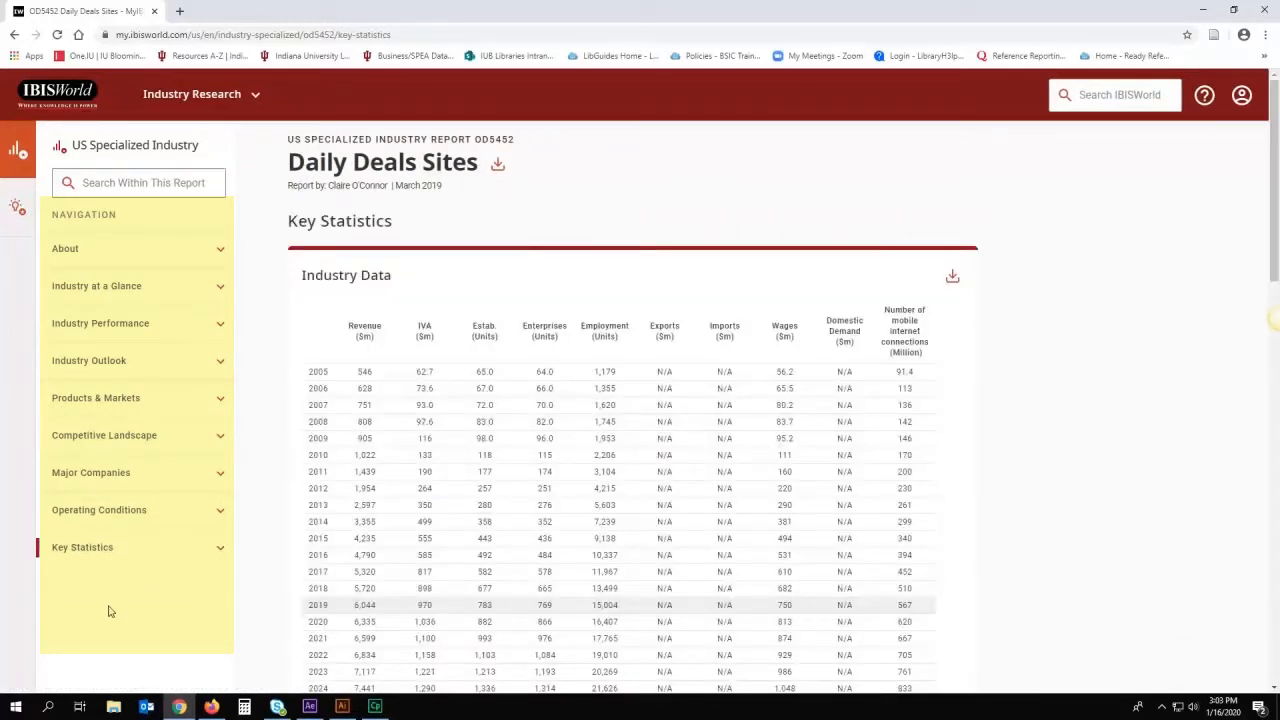
pyautogui.click(18, 210)
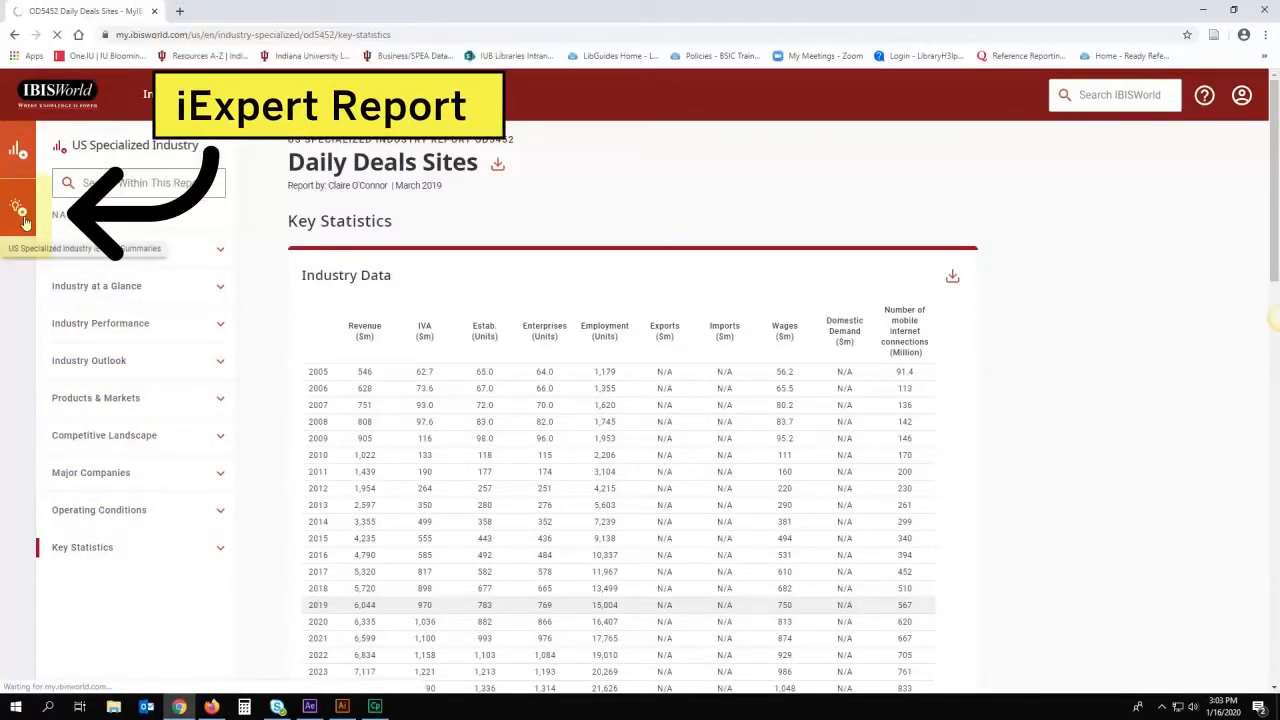
pyautogui.click(18, 207)
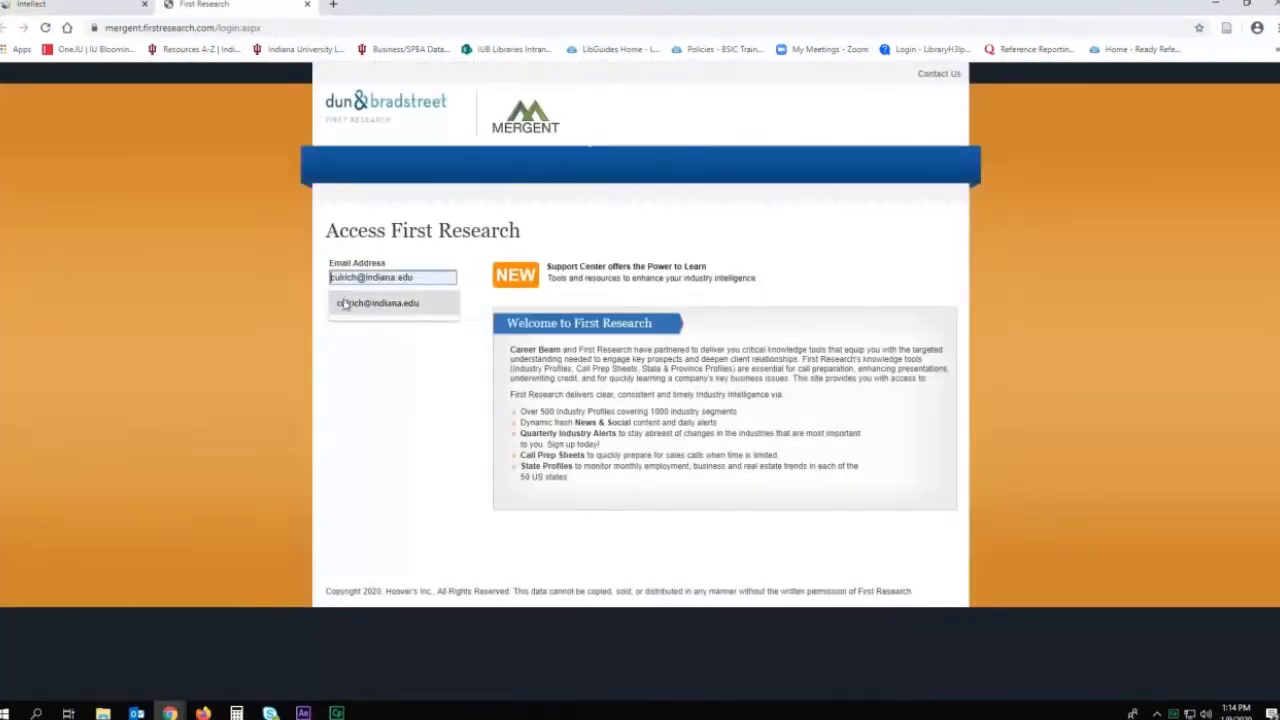
# Sign in to First Research with the saved email and open the Nonstore Retail profile.
pyautogui.click(350, 300)
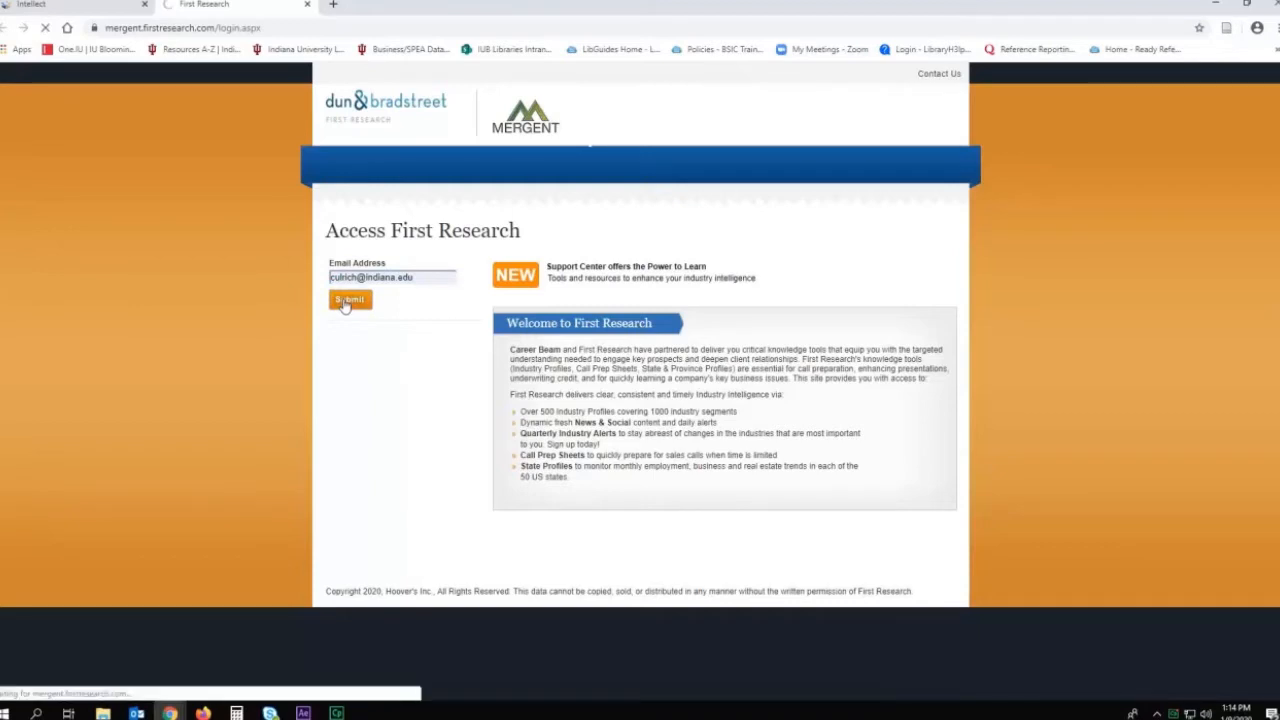
pyautogui.click(349, 300)
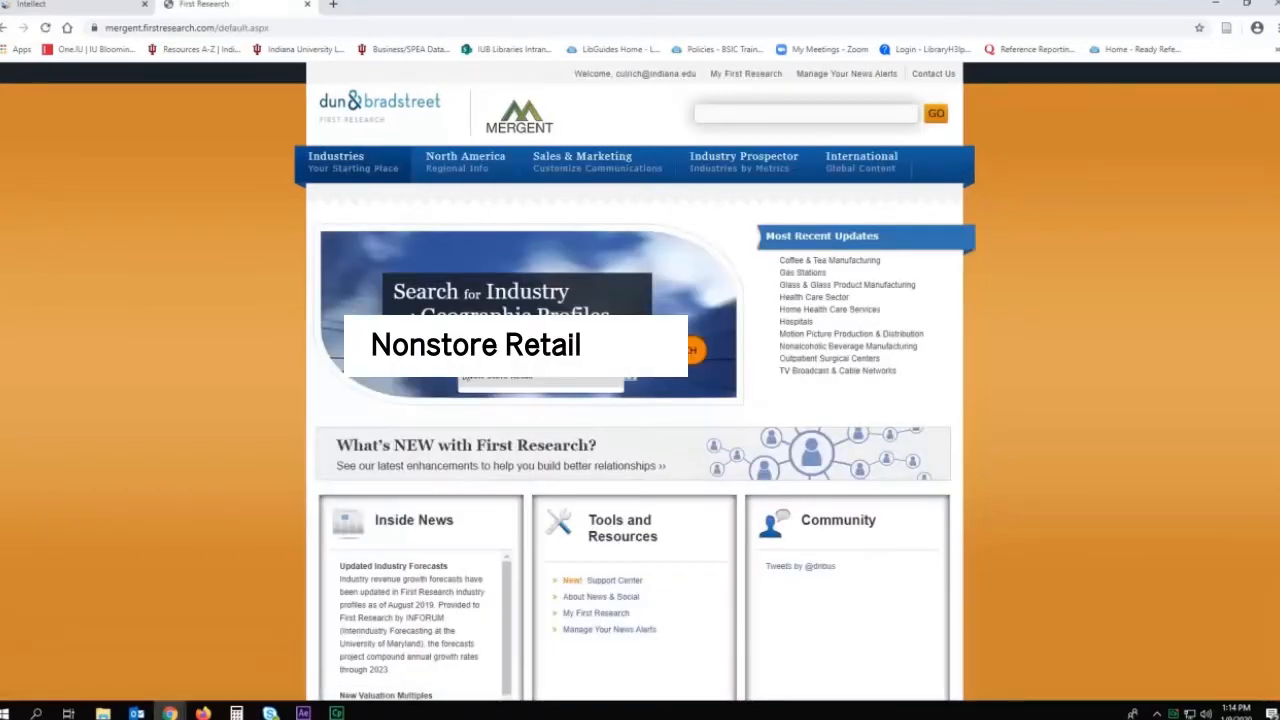
pyautogui.click(475, 344)
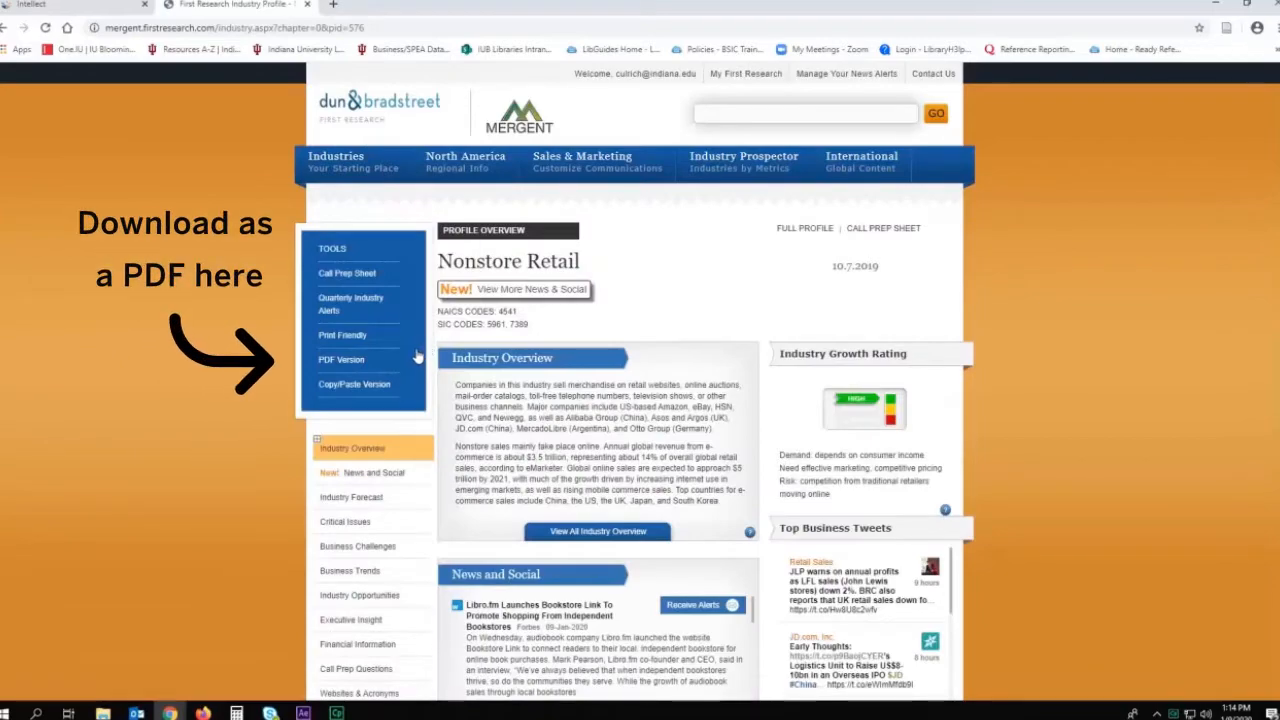
# Read the Nonstore Retail overview, then its Industry Forecast and Financial Information chapters.
pyautogui.scroll(-3)
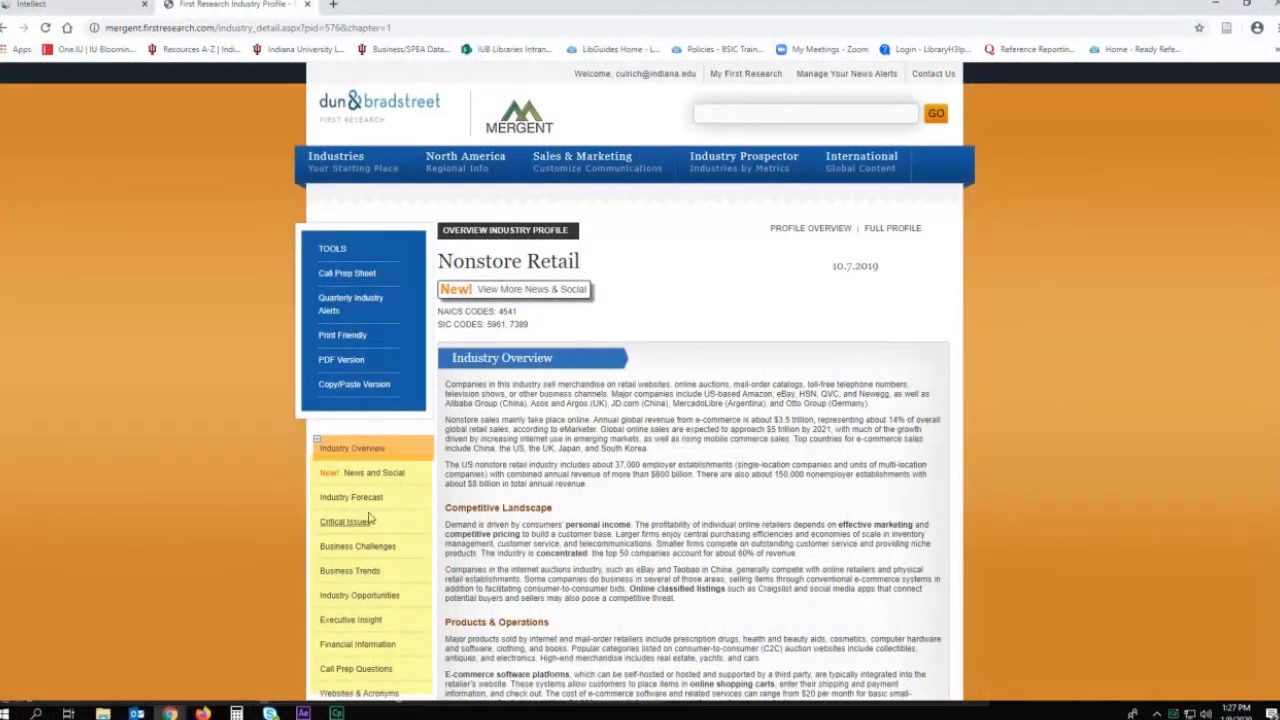
pyautogui.click(350, 497)
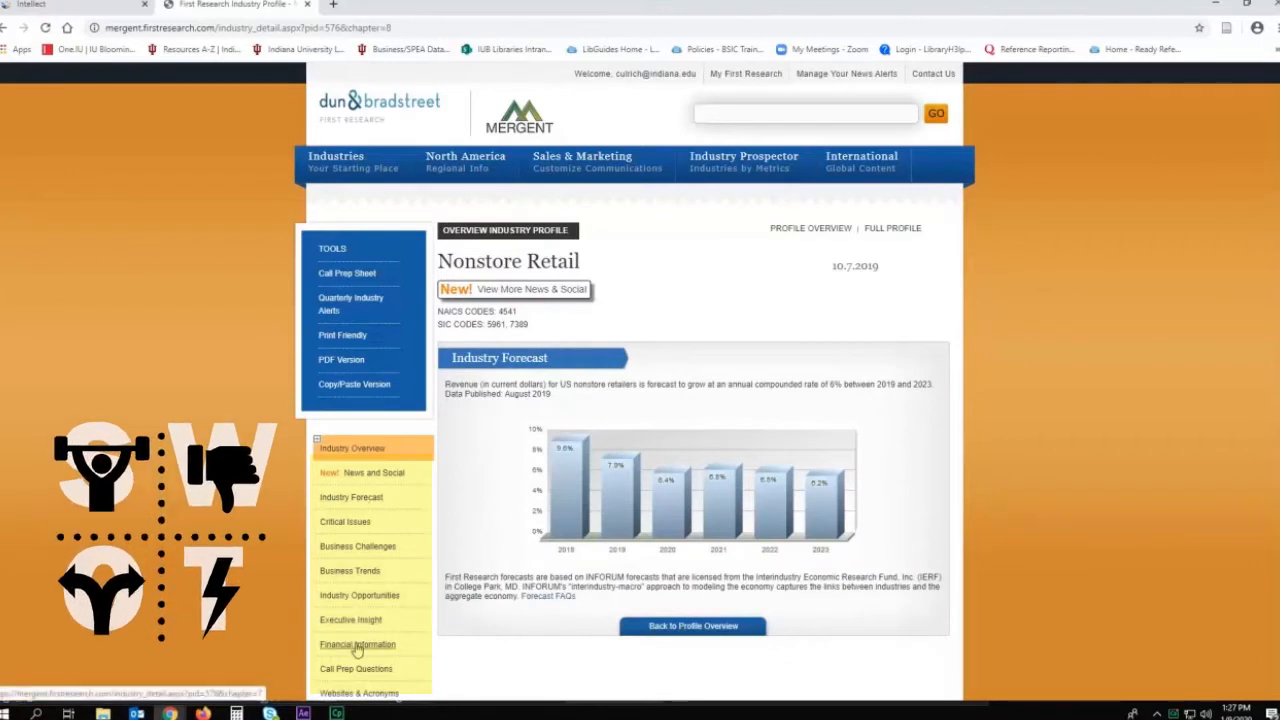
pyautogui.click(357, 644)
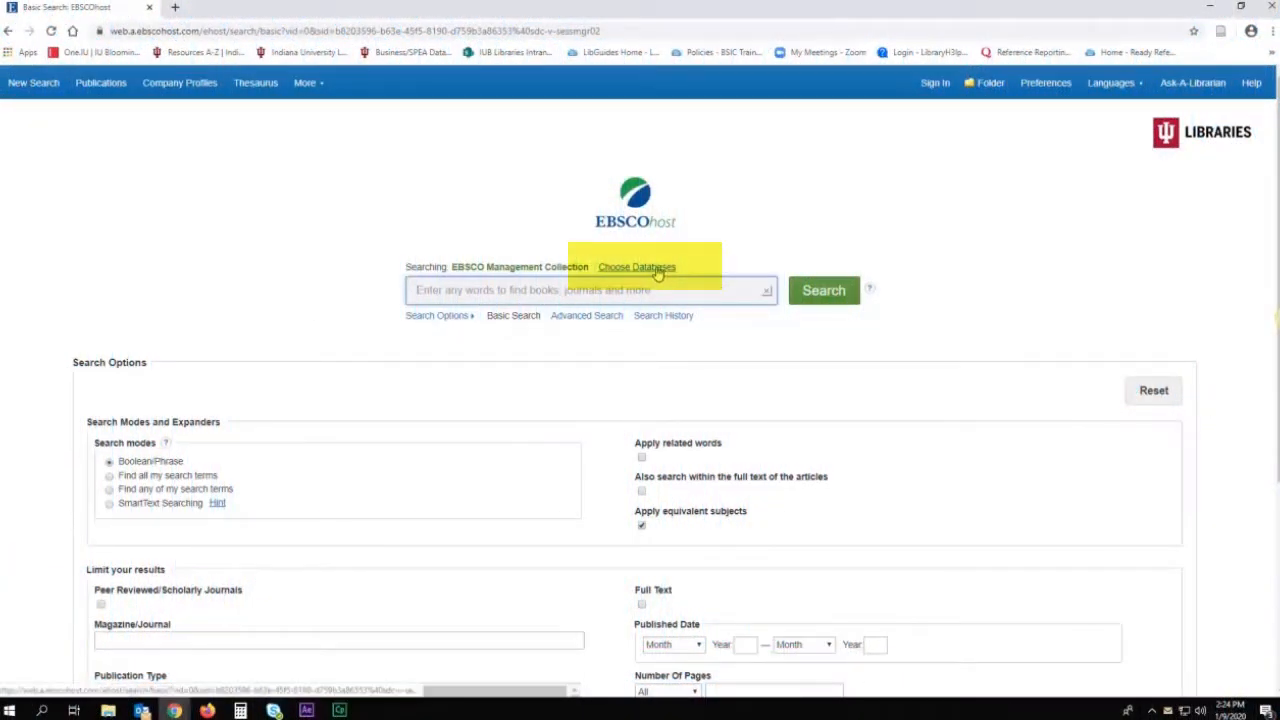
# Tick Regional Business News and Business Source Complete in Choose Databases and confirm.
pyautogui.click(637, 267)
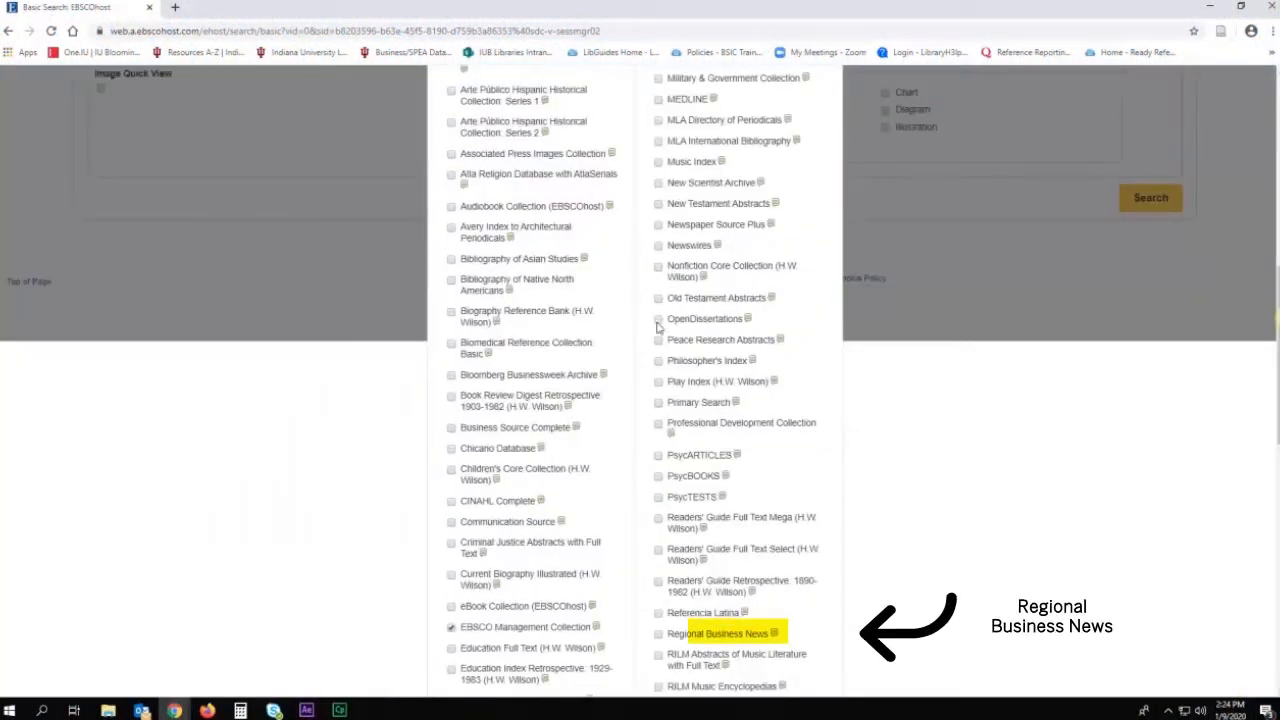
pyautogui.click(659, 636)
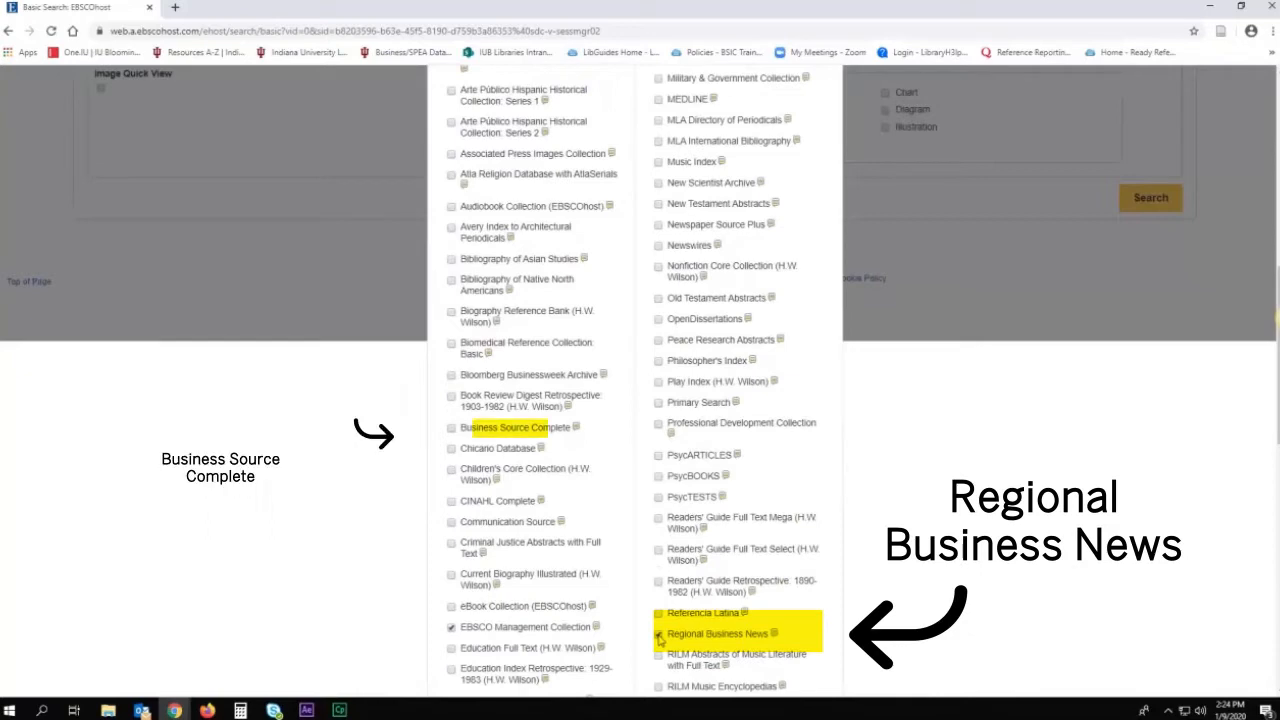
pyautogui.click(451, 427)
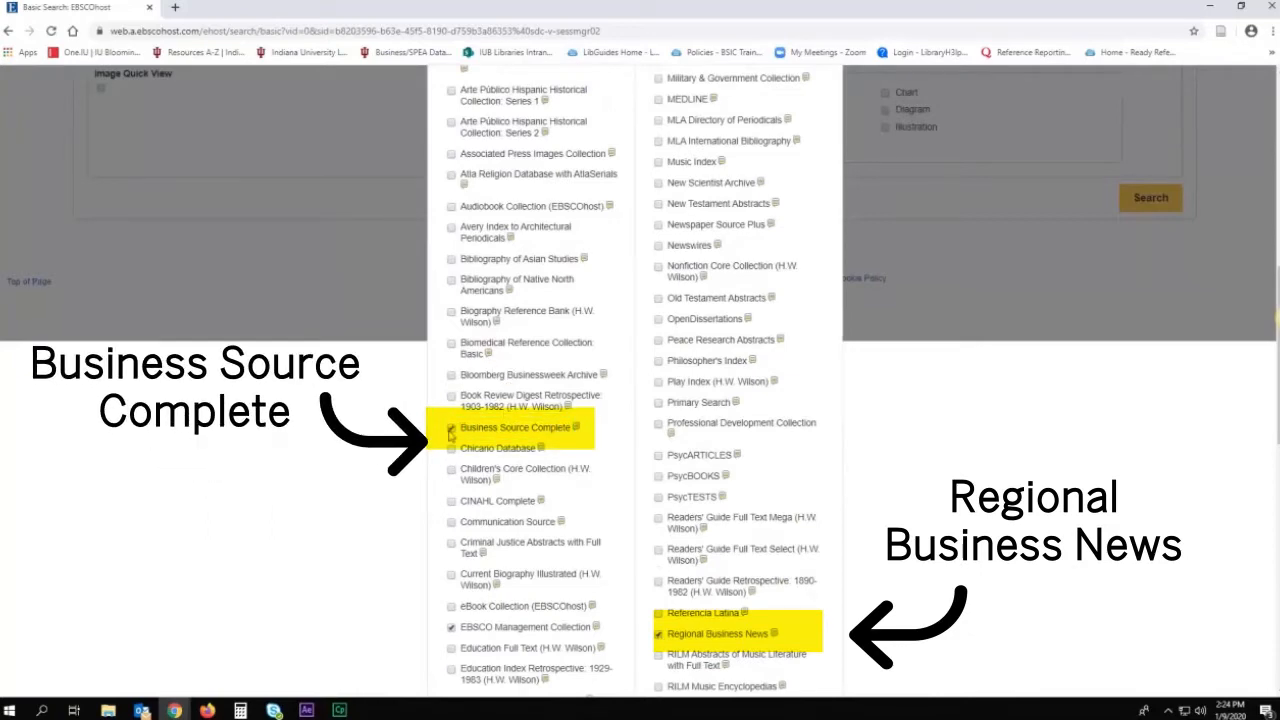
pyautogui.click(468, 163)
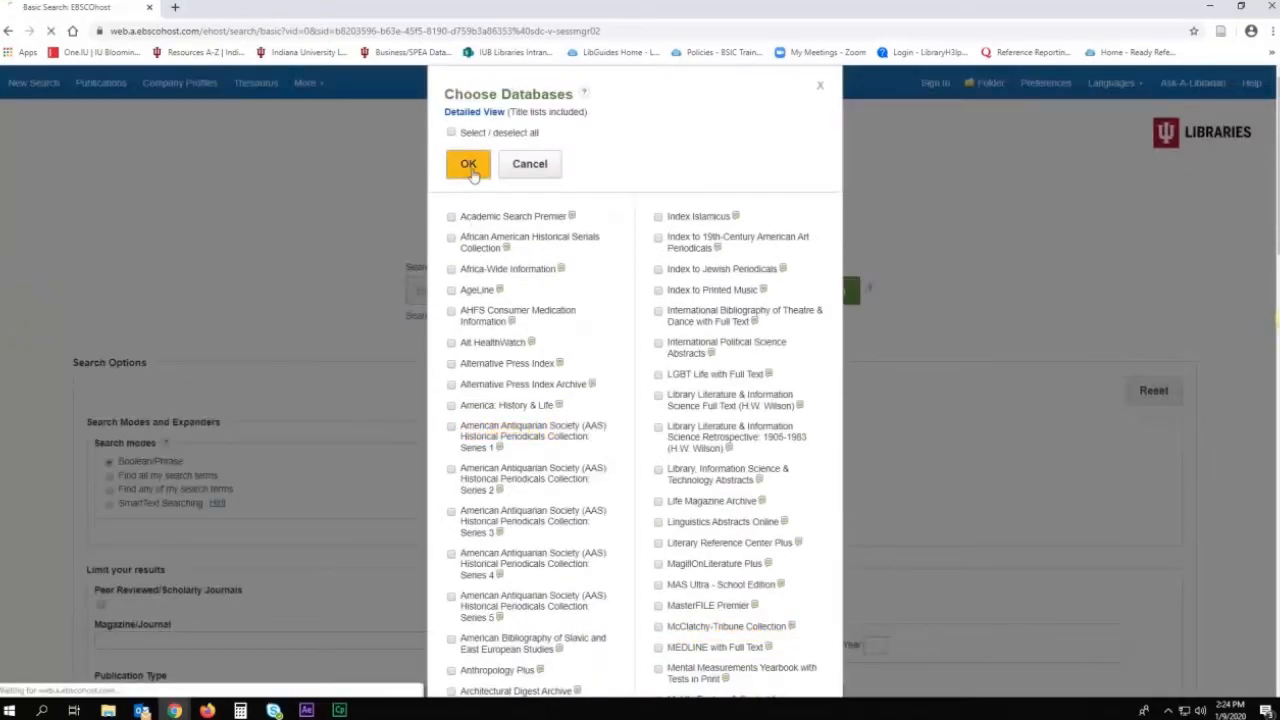
pyautogui.click(468, 163)
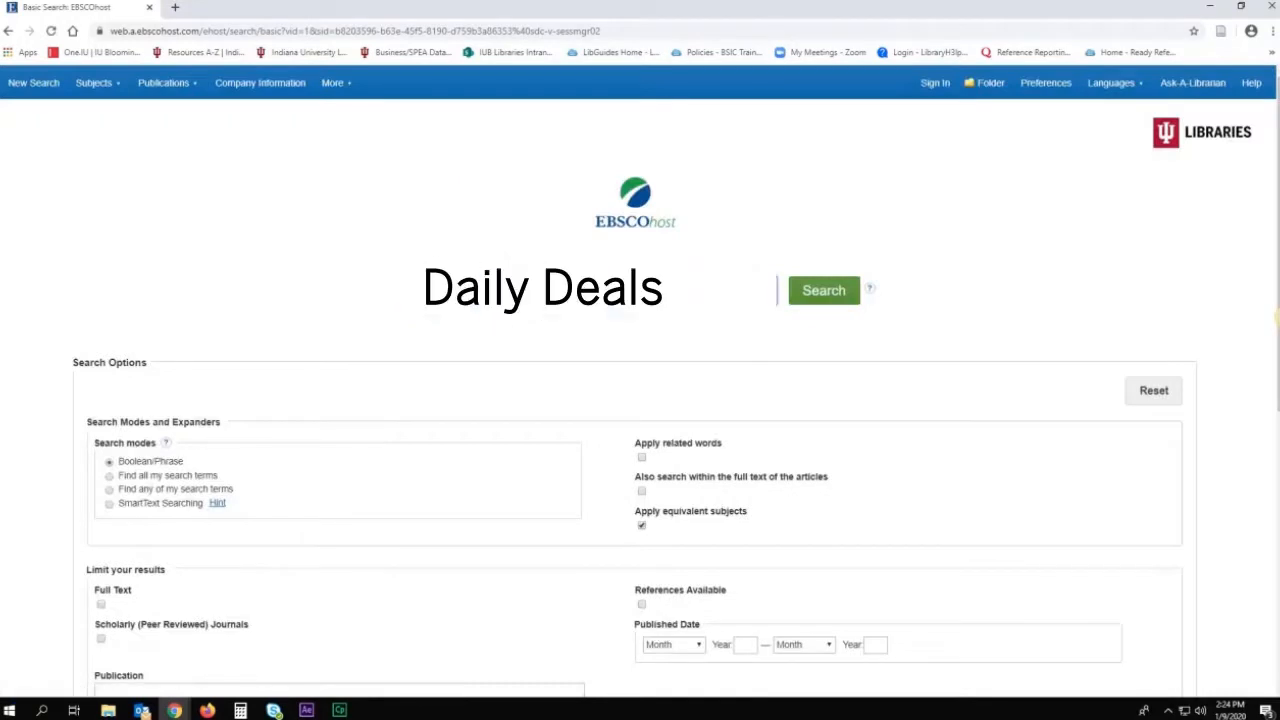
# Search 'daily deals' and scroll through the 2,522 results.
pyautogui.click(823, 290)
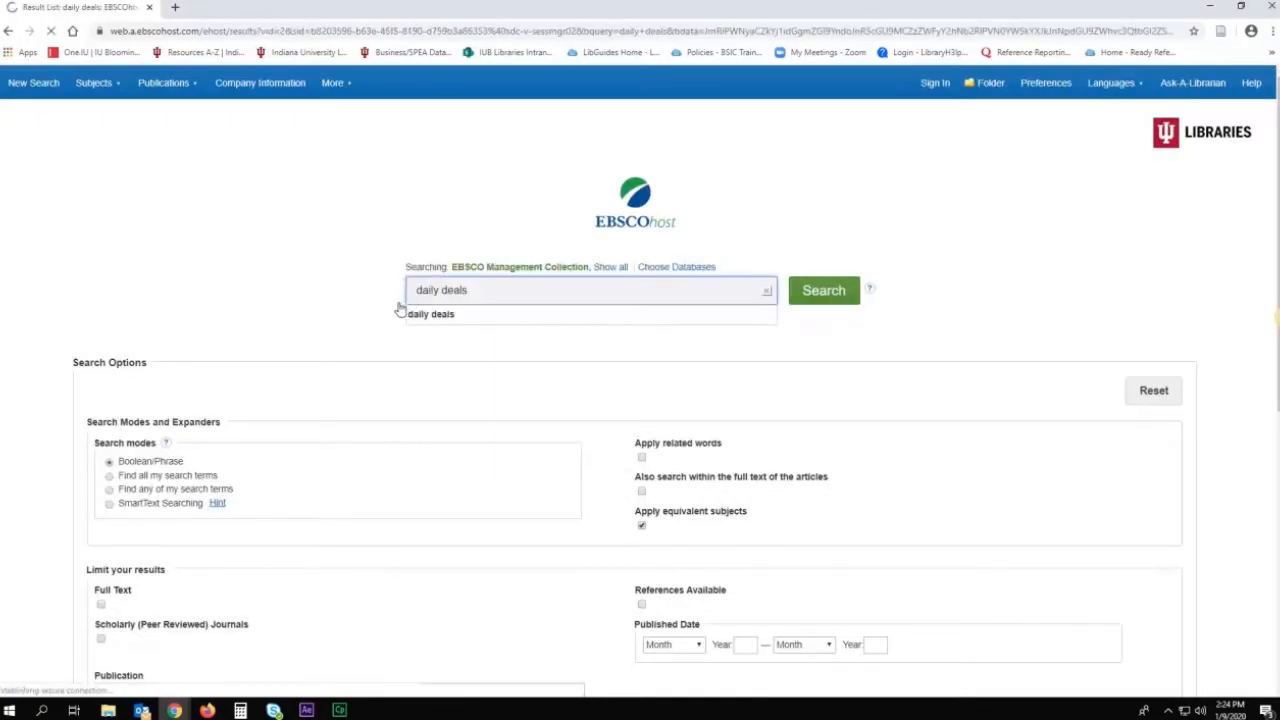
pyautogui.click(823, 290)
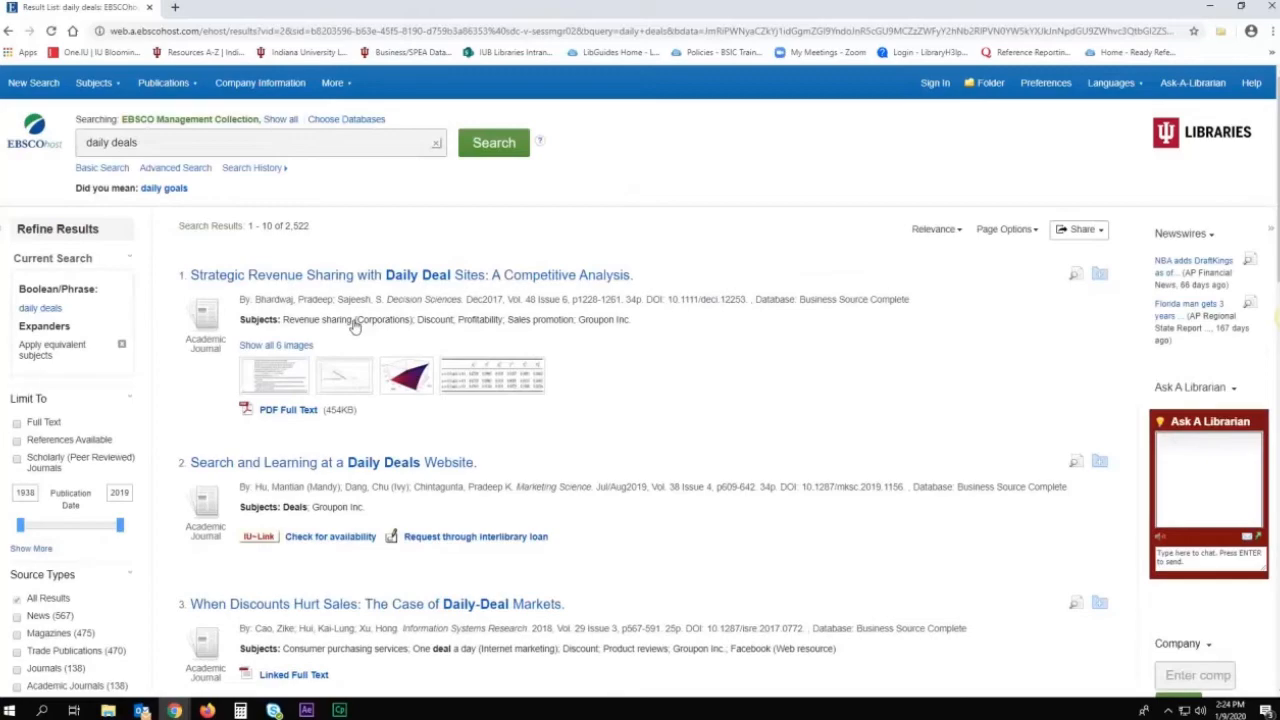
pyautogui.scroll(-3)
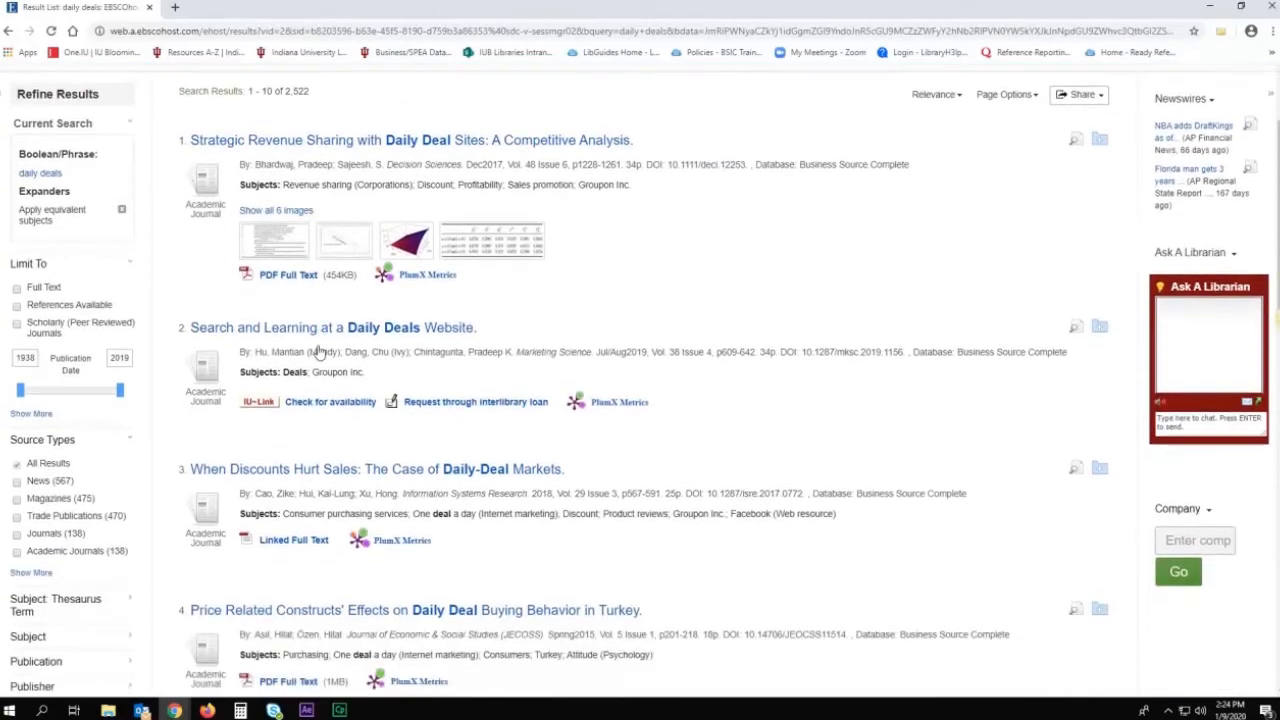